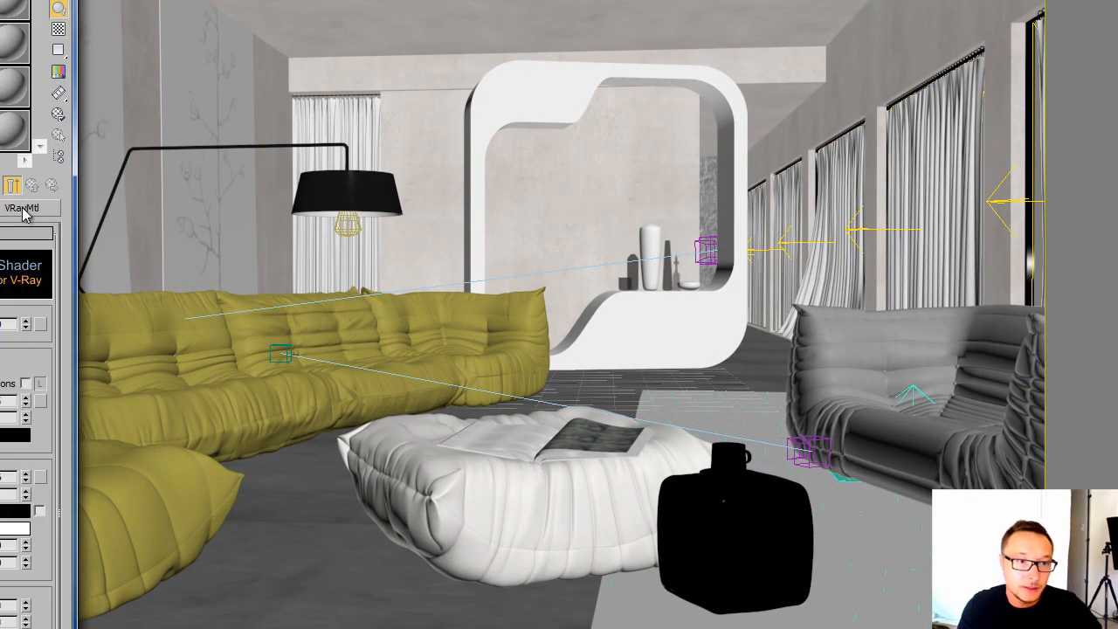
# Step: Convert the material to VRay2SidedMtl, keeping the old material as sub-material
pyautogui.click(28, 207)
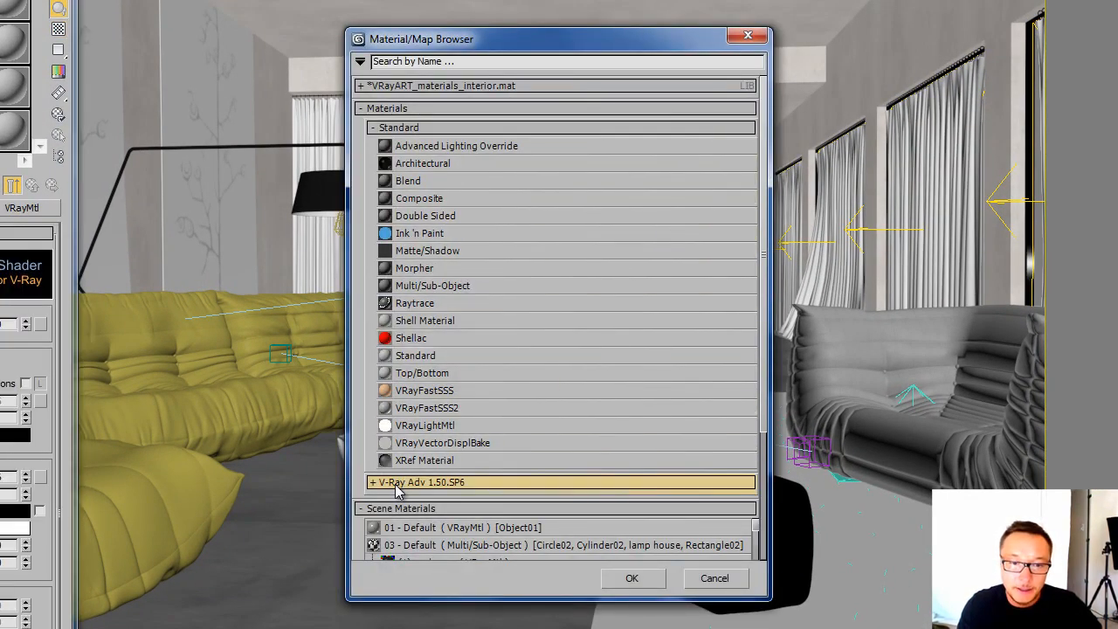
pyautogui.click(369, 480)
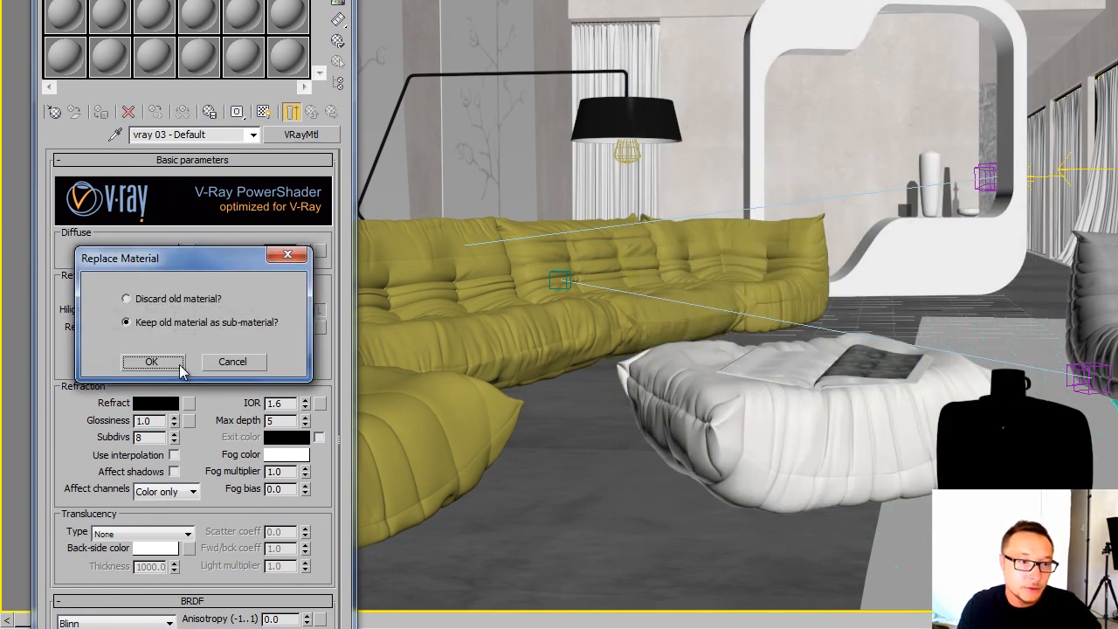
pyautogui.click(150, 361)
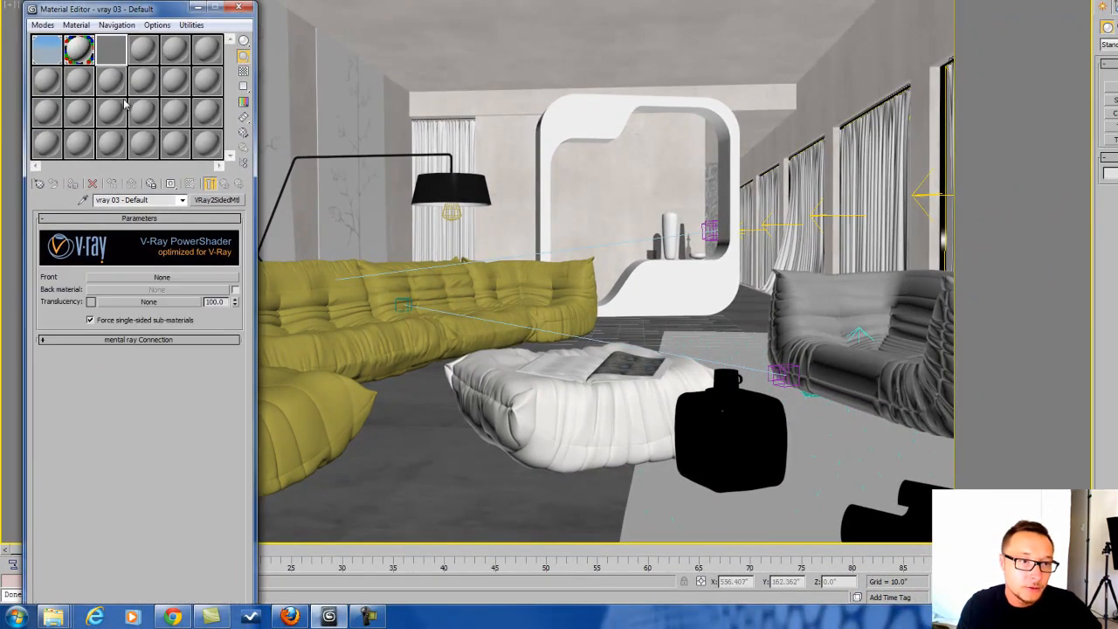
# Step: Assign a VRayMtl to the Front material slot and return to the parent level
pyautogui.click(79, 55)
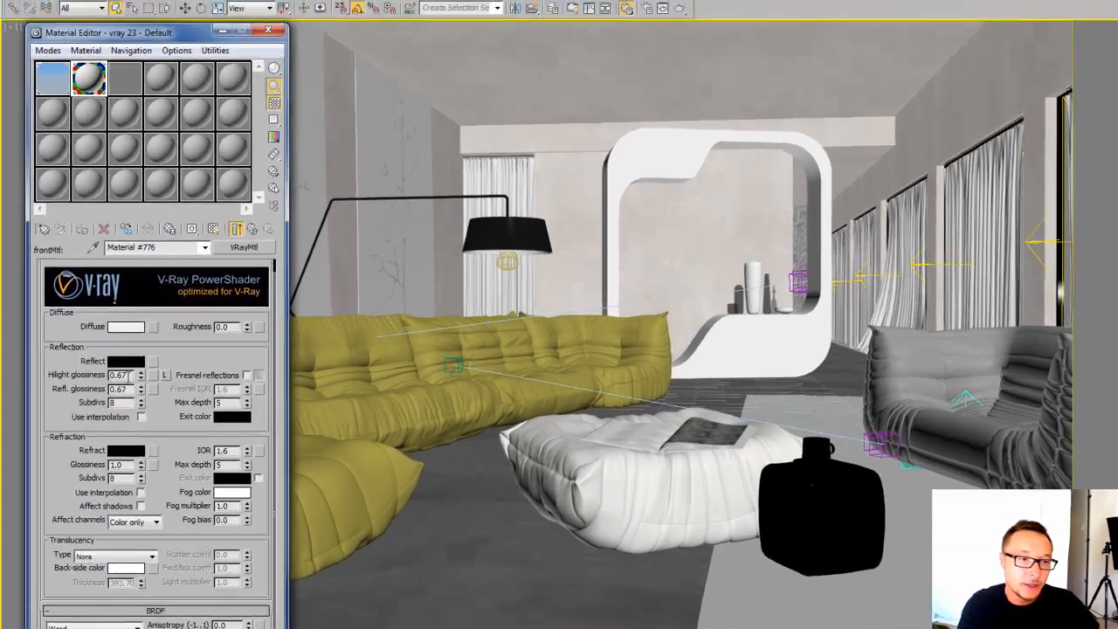
pyautogui.click(147, 360)
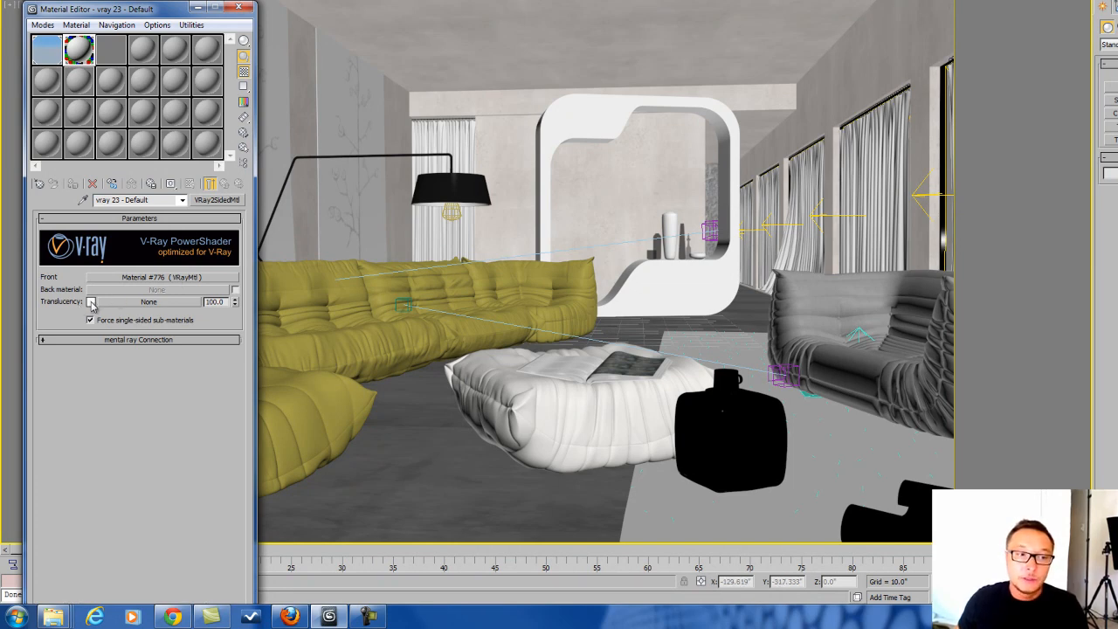
# Step: Set the Translucency colour first to a mid-grey in the Color Selector
pyautogui.click(91, 300)
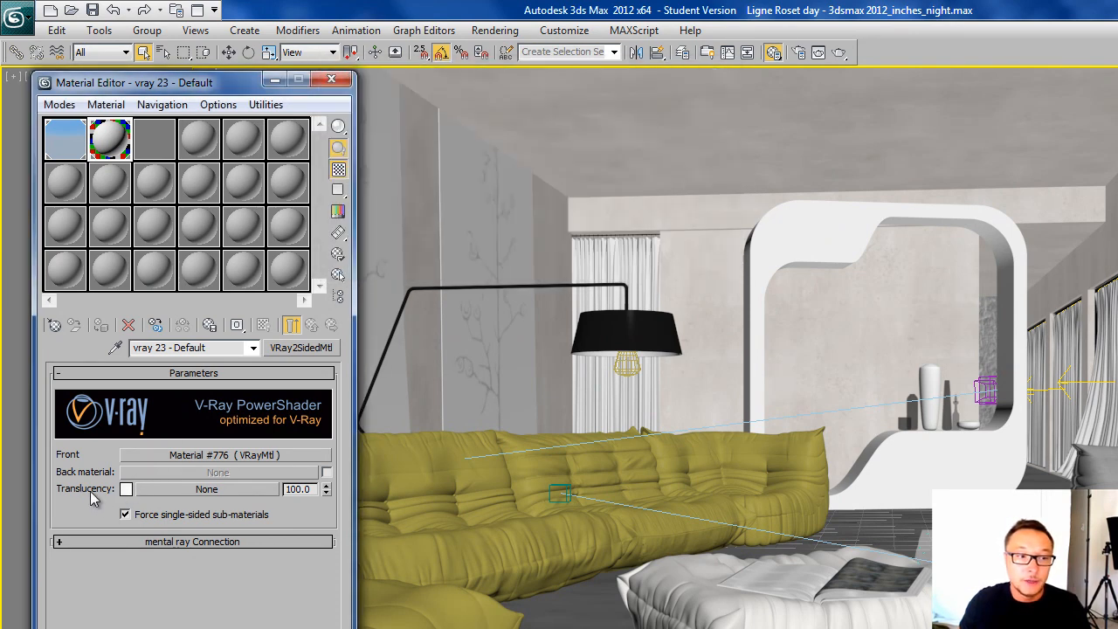
pyautogui.click(126, 489)
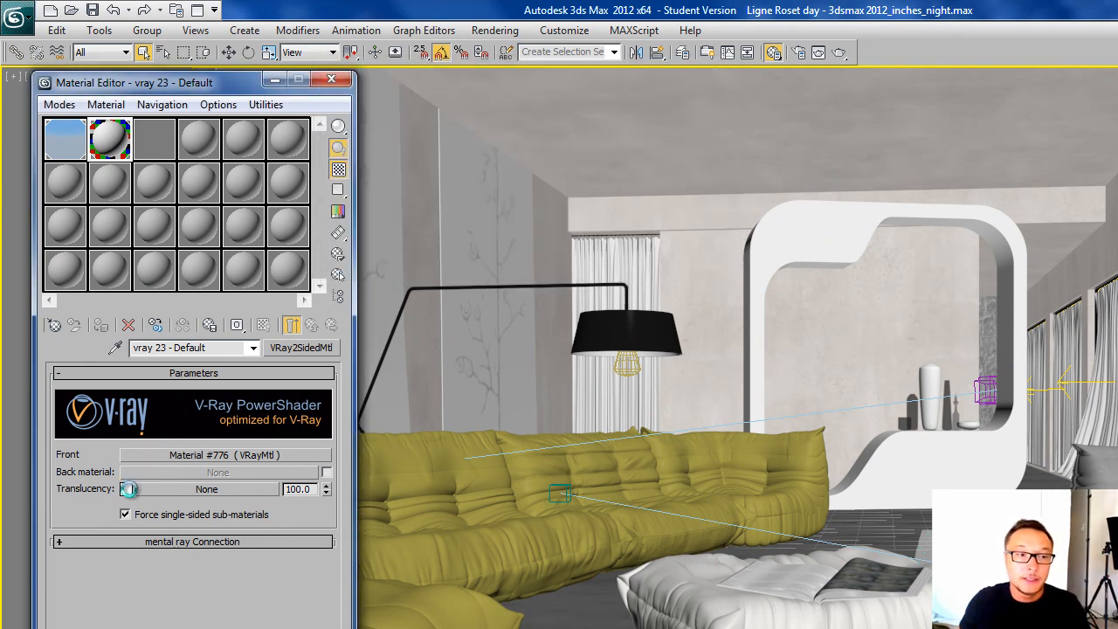
pyautogui.click(129, 489)
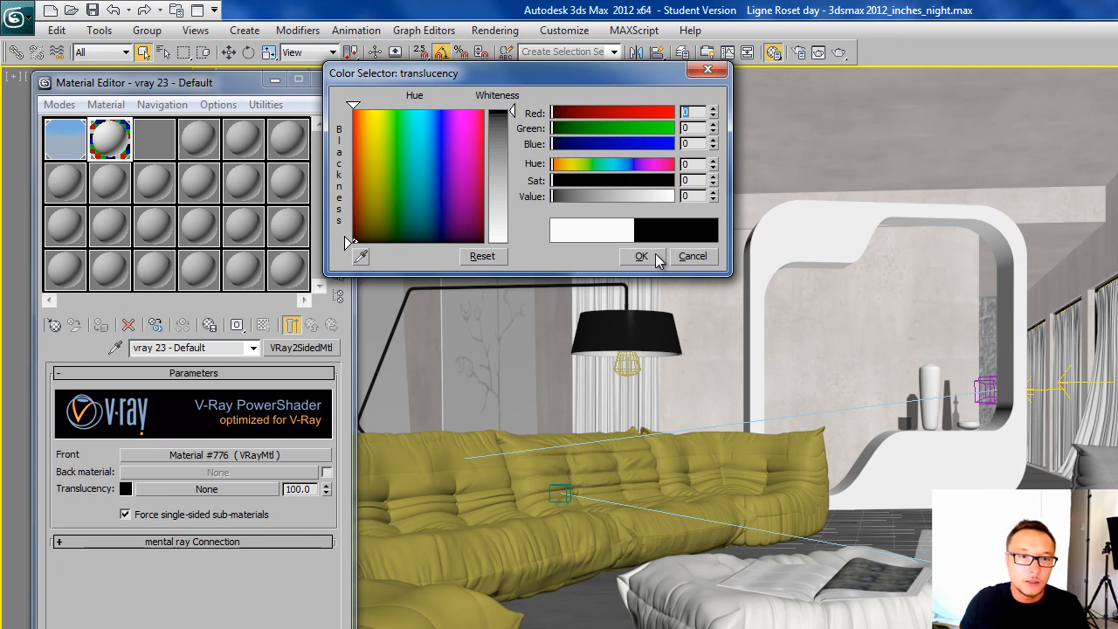
pyautogui.click(643, 255)
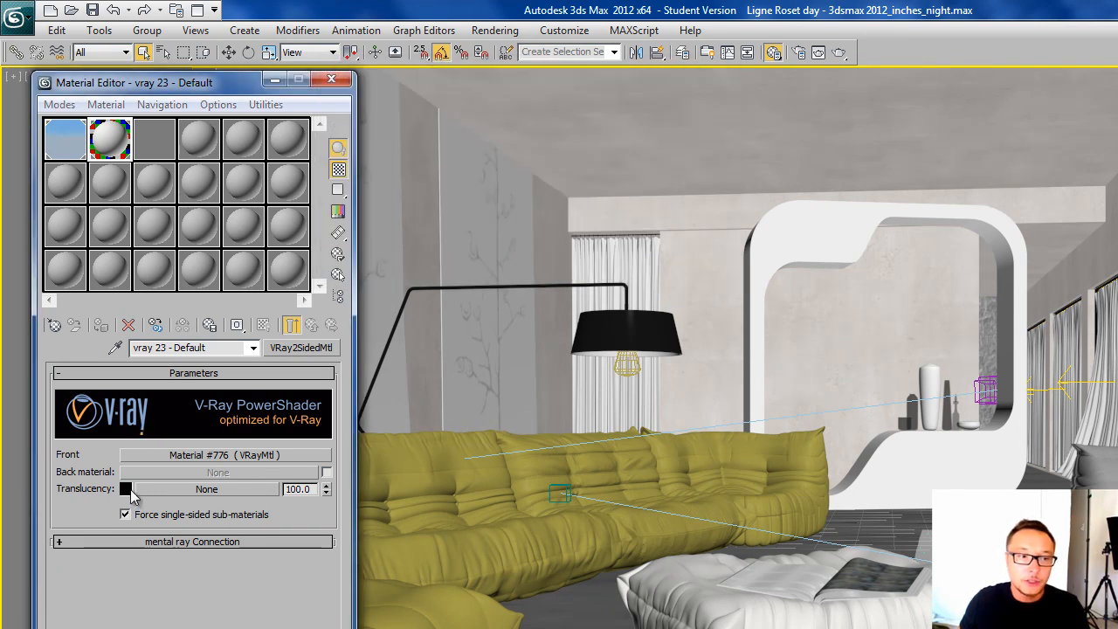
pyautogui.click(126, 489)
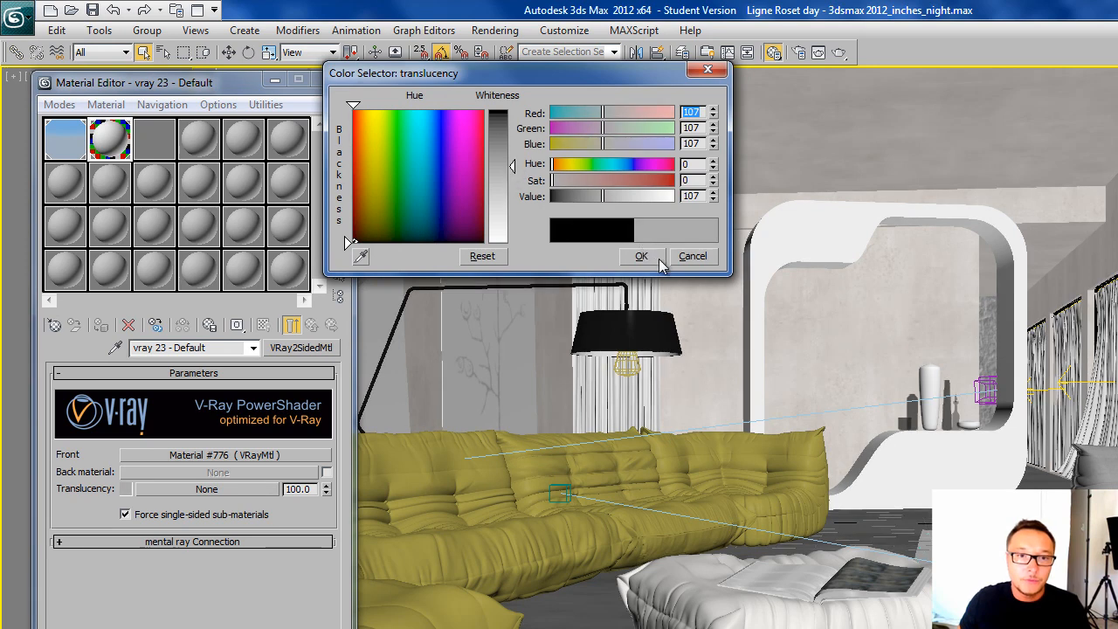
pyautogui.click(641, 255)
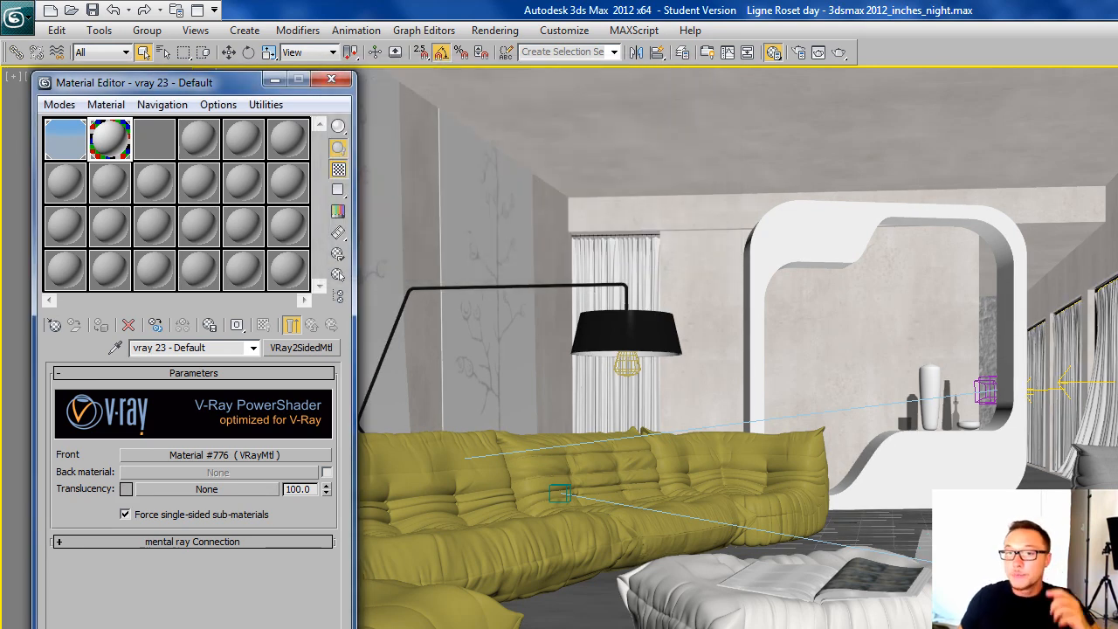
# Step: Lighten the Translucency colour to a near-white grey around RGB 237
pyautogui.click(126, 489)
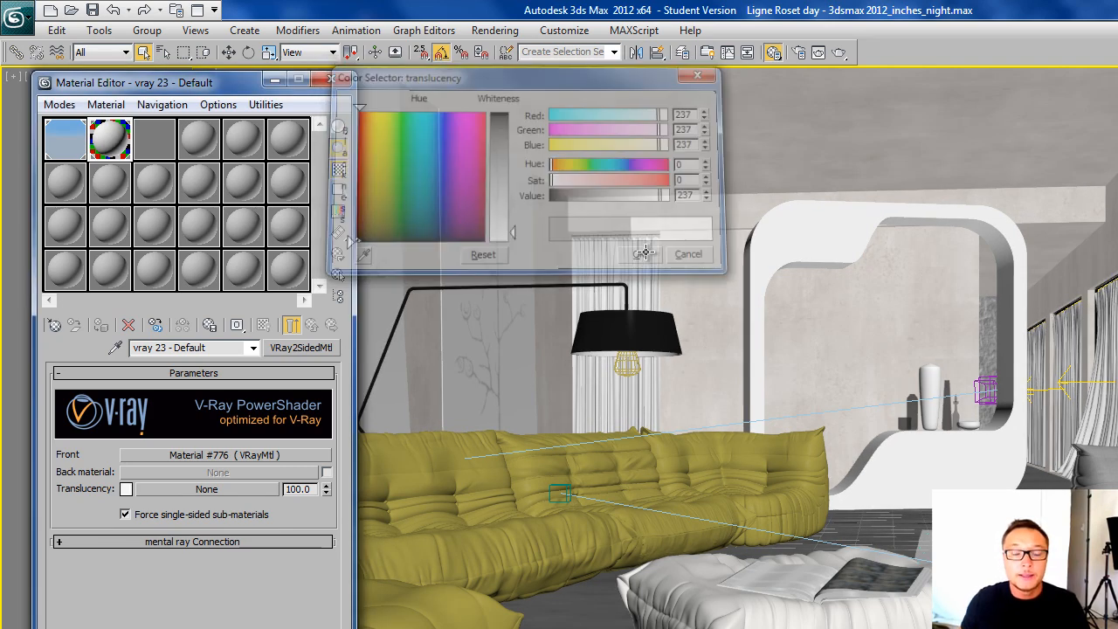
pyautogui.click(645, 254)
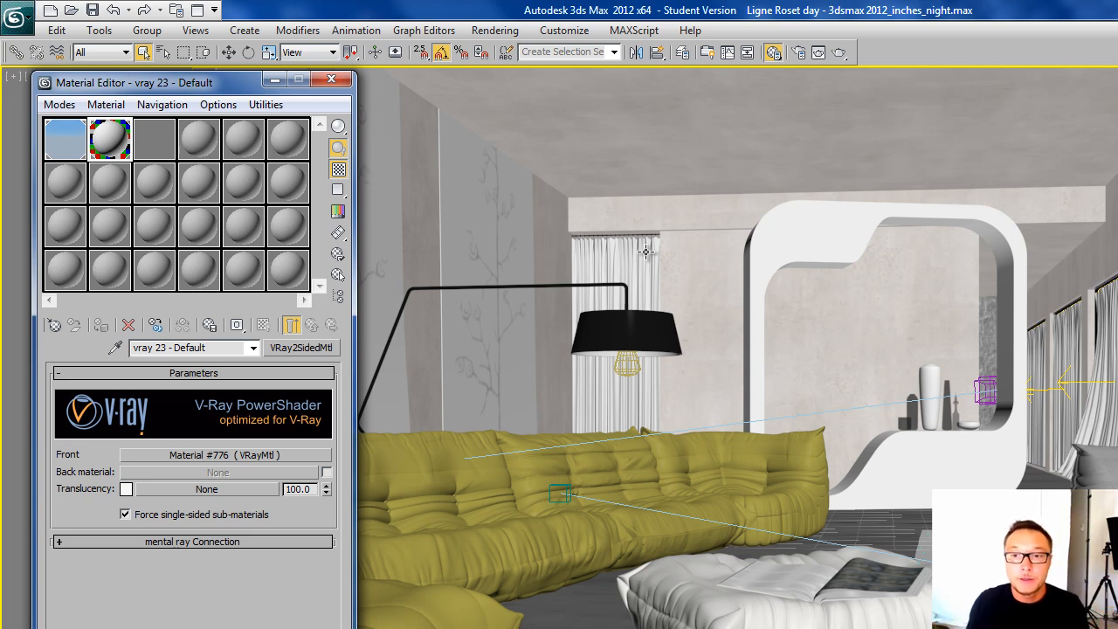
pyautogui.click(125, 489)
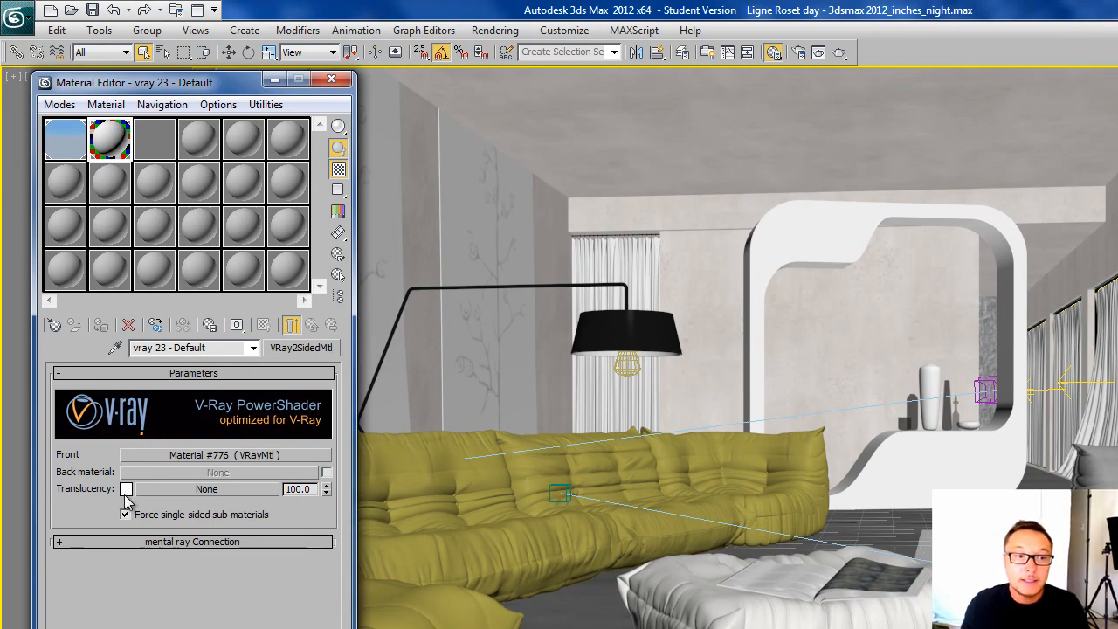
pyautogui.click(126, 489)
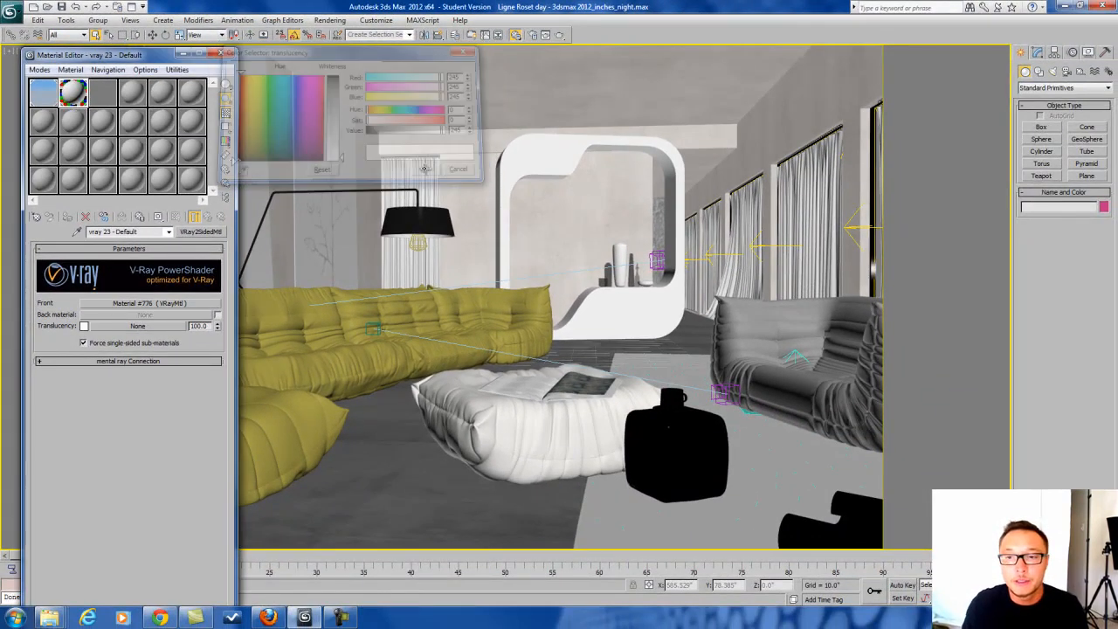
# Step: Bring up the VRay2SidedMtl help page and follow the Example link in General
pyautogui.click(457, 168)
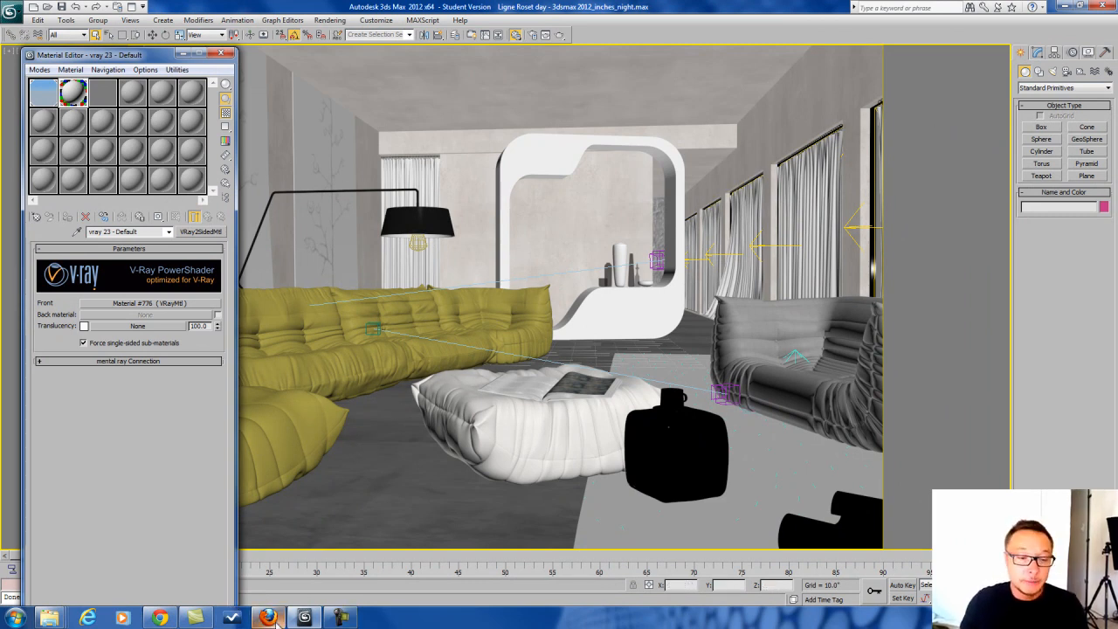
pyautogui.click(267, 615)
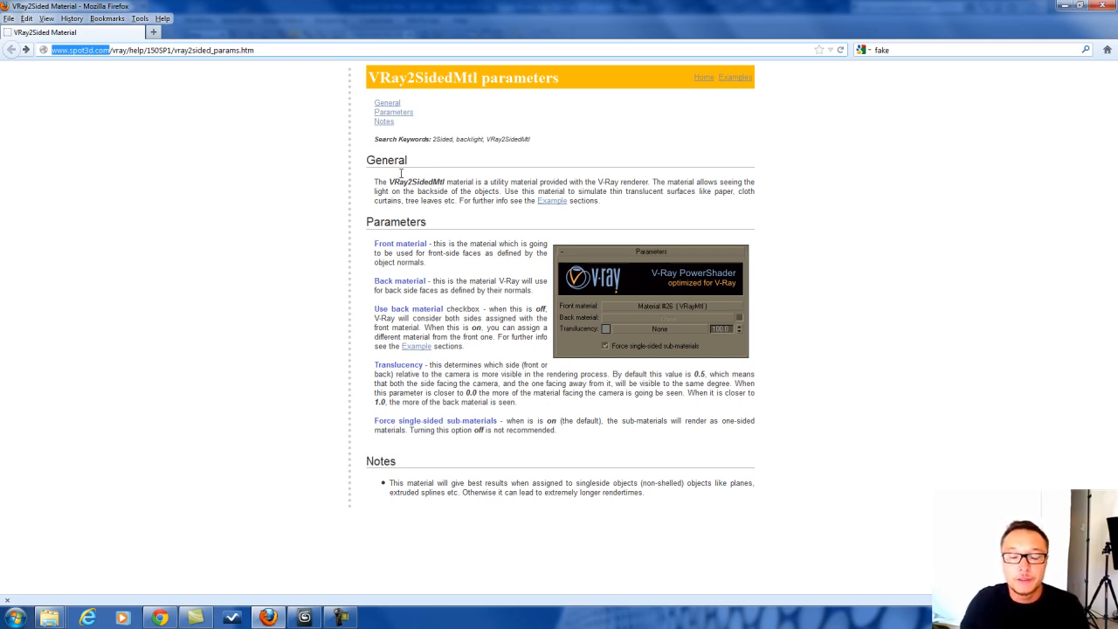
pyautogui.moveTo(372, 77)
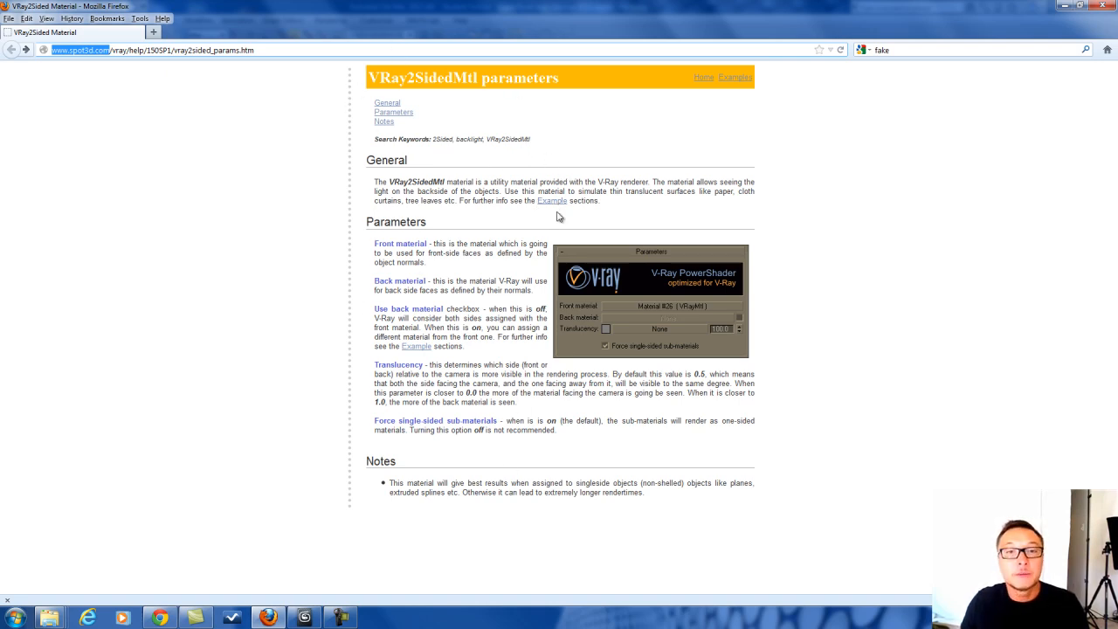
pyautogui.click(548, 199)
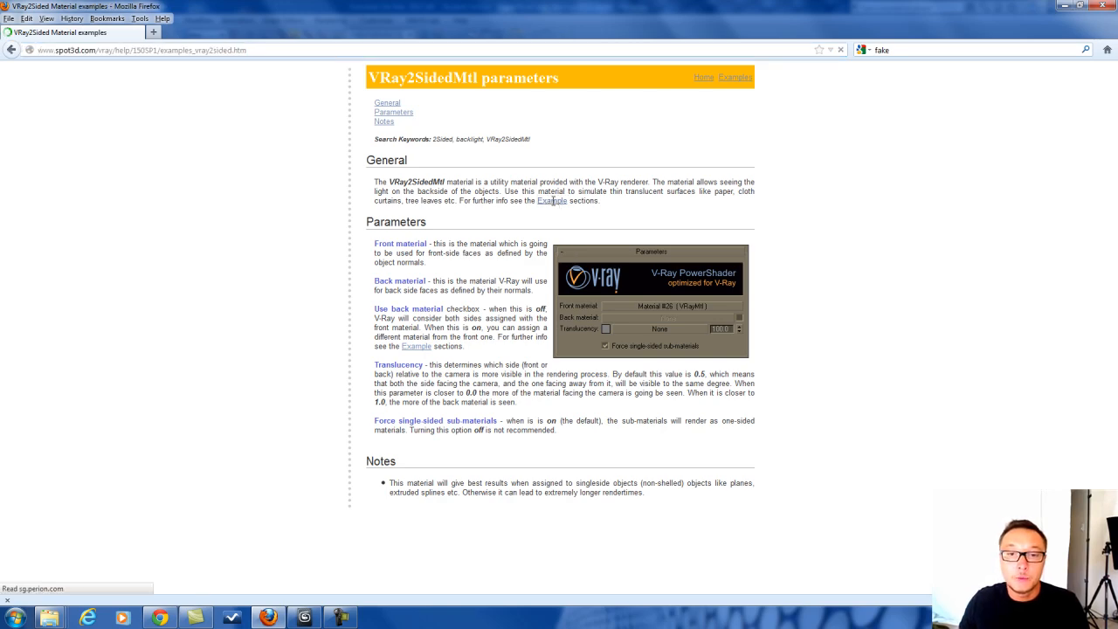
# Step: Show the Example 1 pyramid renders and highlight the 0.2 translucency caption value
pyautogui.click(552, 200)
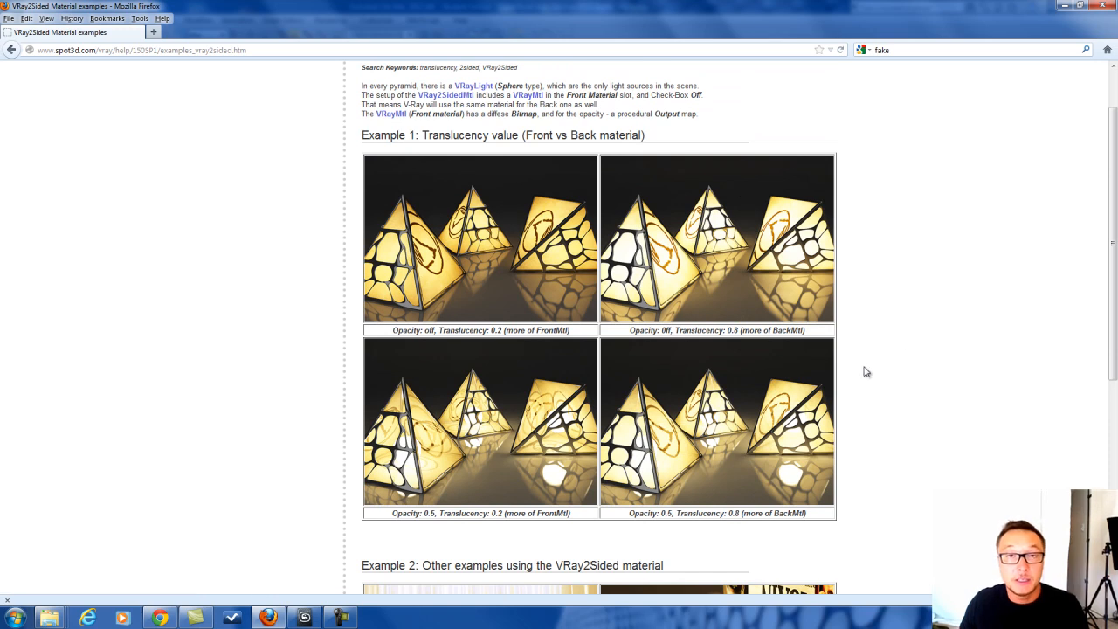
pyautogui.moveTo(640, 311)
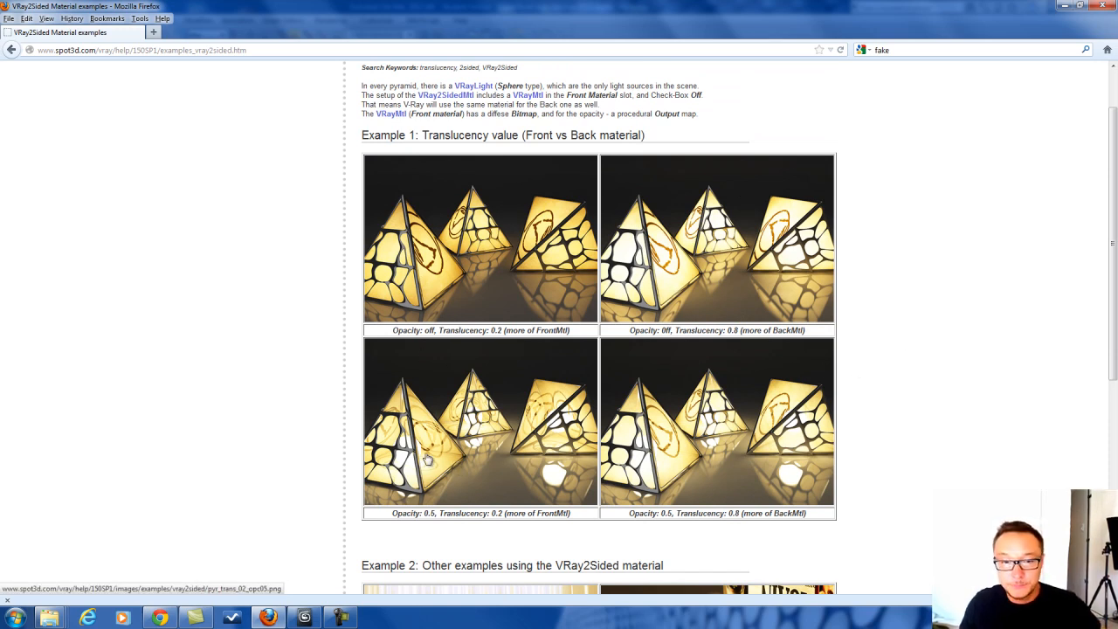
pyautogui.scroll(-3)
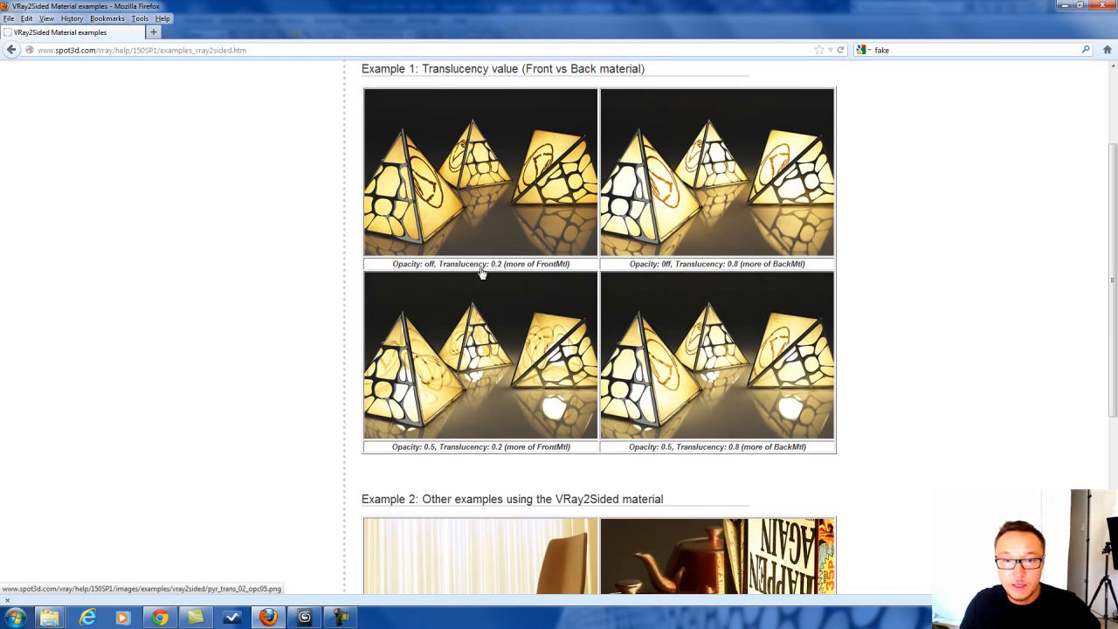
pyautogui.doubleClick(496, 264)
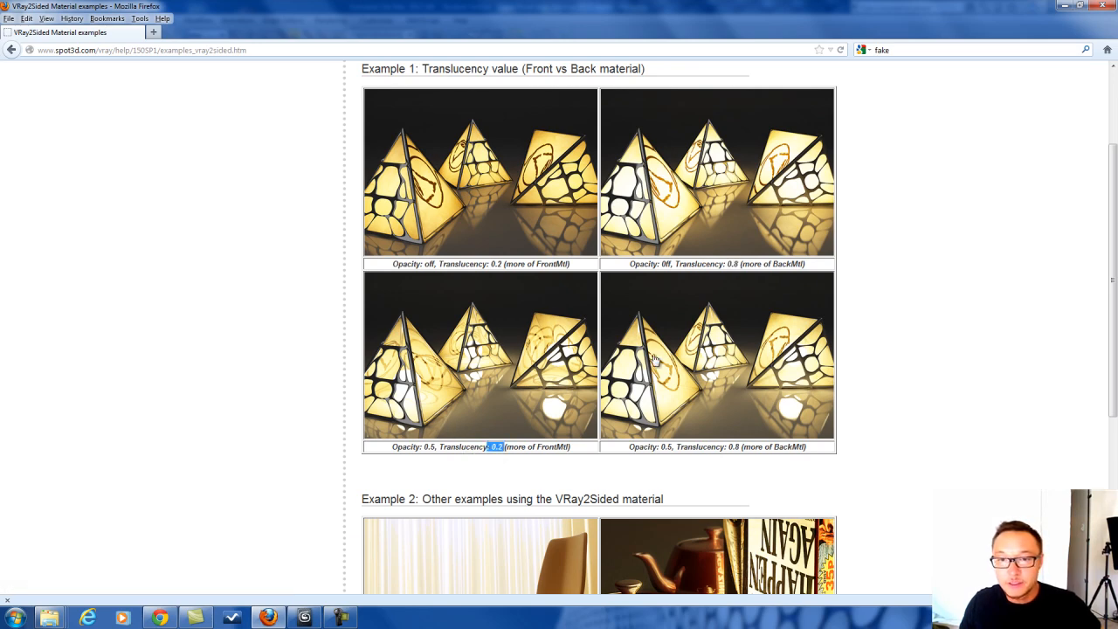
# Step: Review the Slim Curtain Look and other example renders, then return to 3ds Max
pyautogui.scroll(-3)
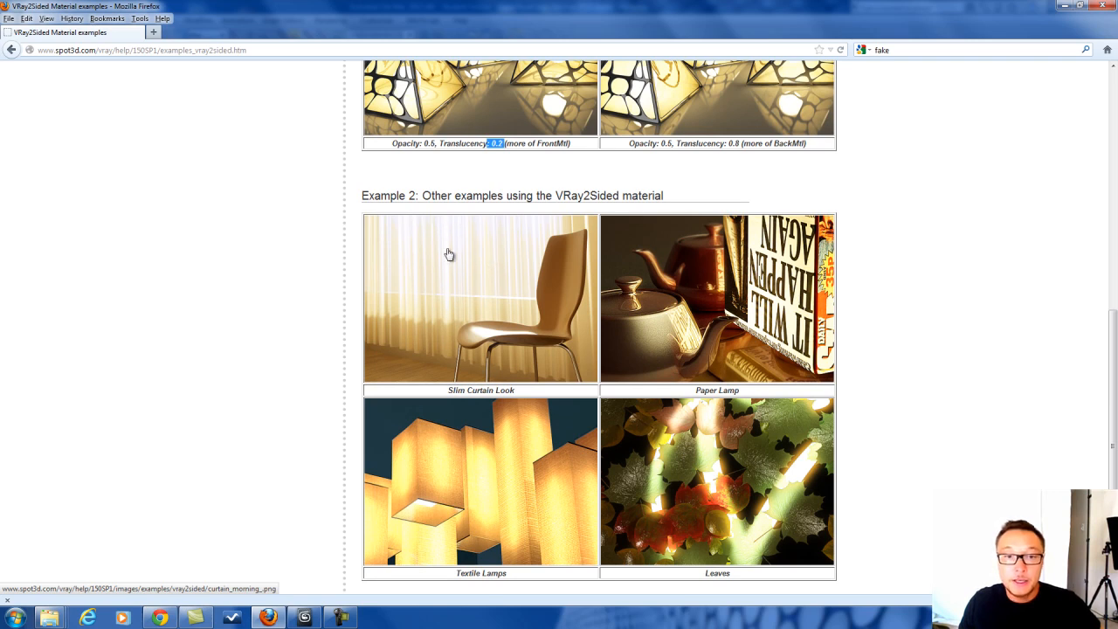
pyautogui.moveTo(464, 304)
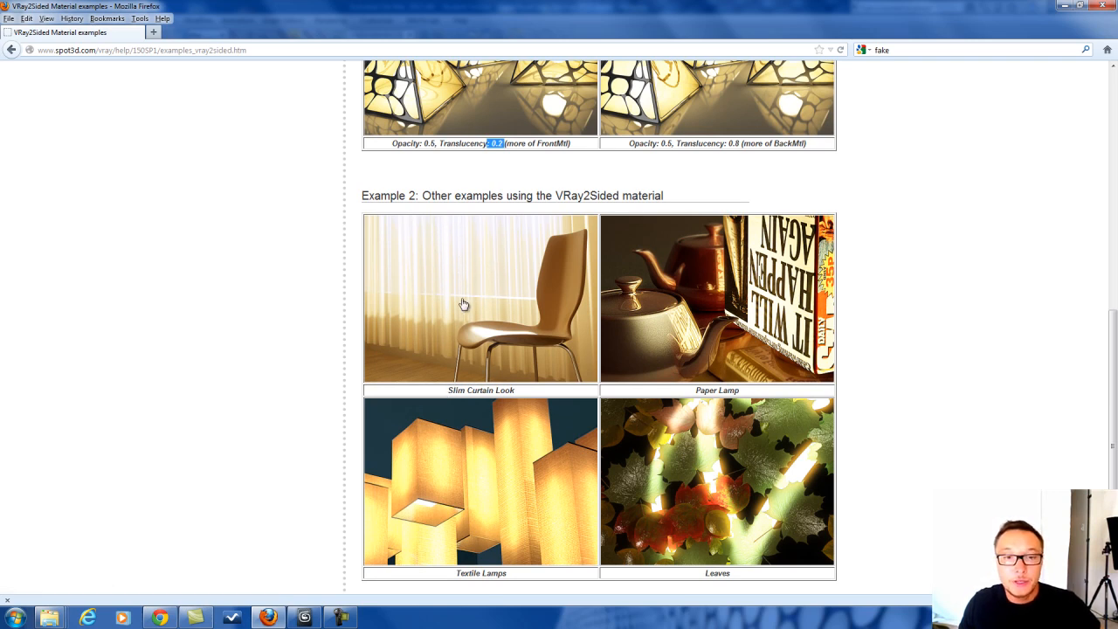
pyautogui.moveTo(716, 395)
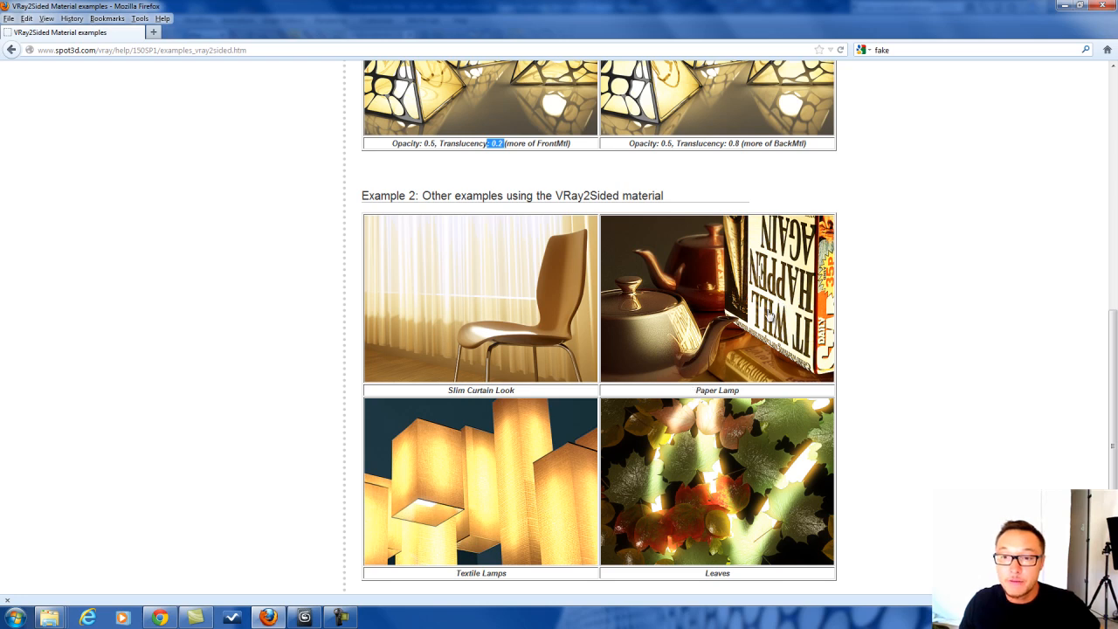
pyautogui.moveTo(303, 419)
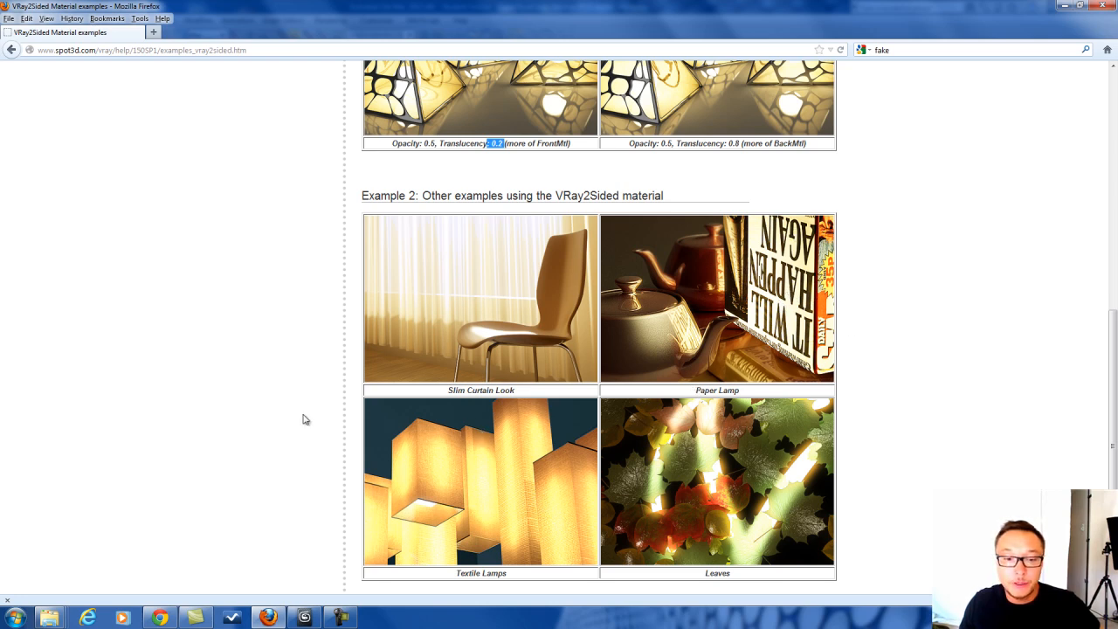
pyautogui.moveTo(739, 538)
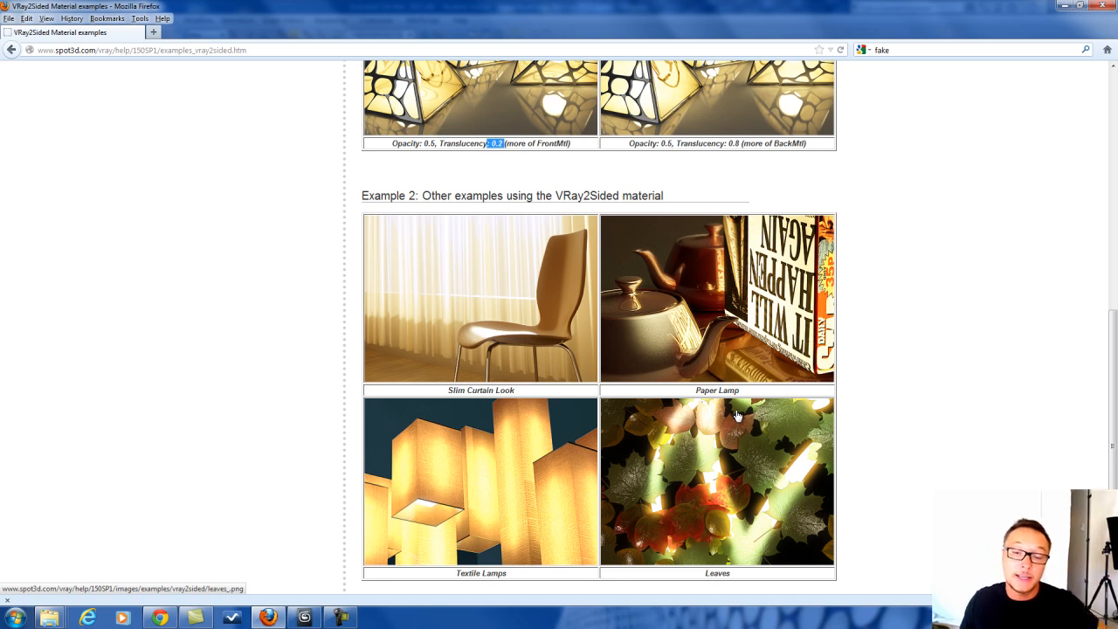
pyautogui.moveTo(741, 437)
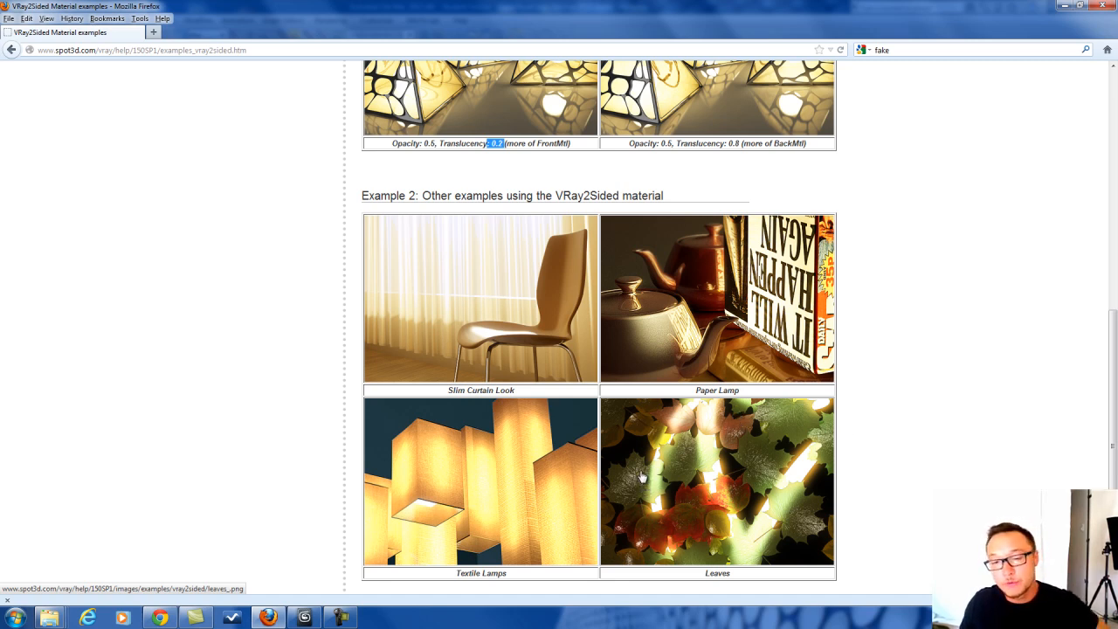
pyautogui.moveTo(702, 429)
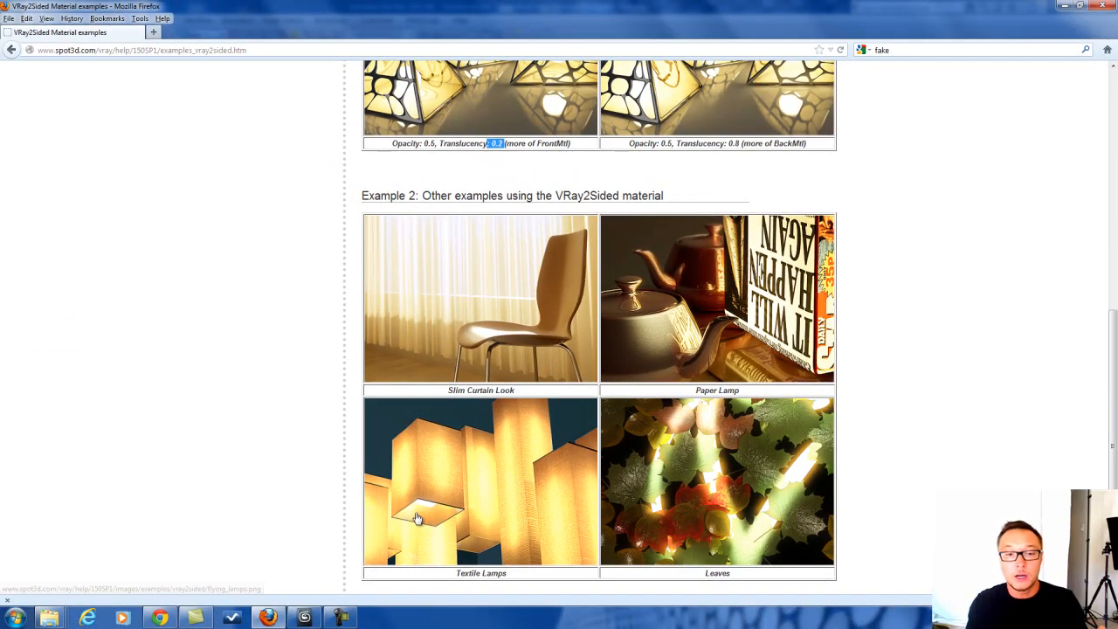
pyautogui.moveTo(783, 314)
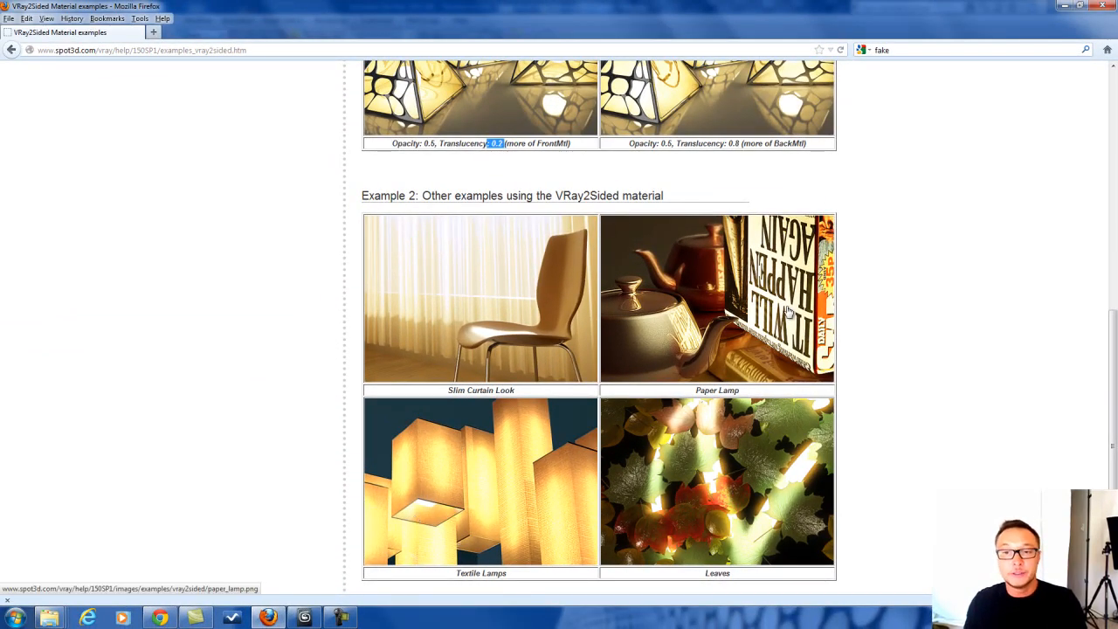
pyautogui.moveTo(538, 287)
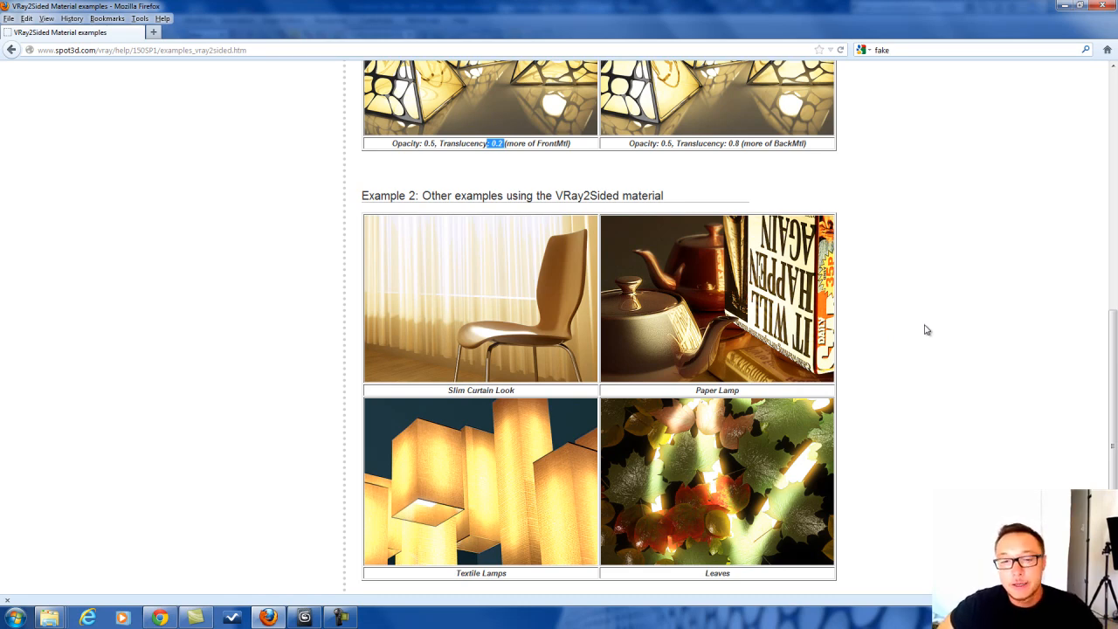
pyautogui.scroll(3)
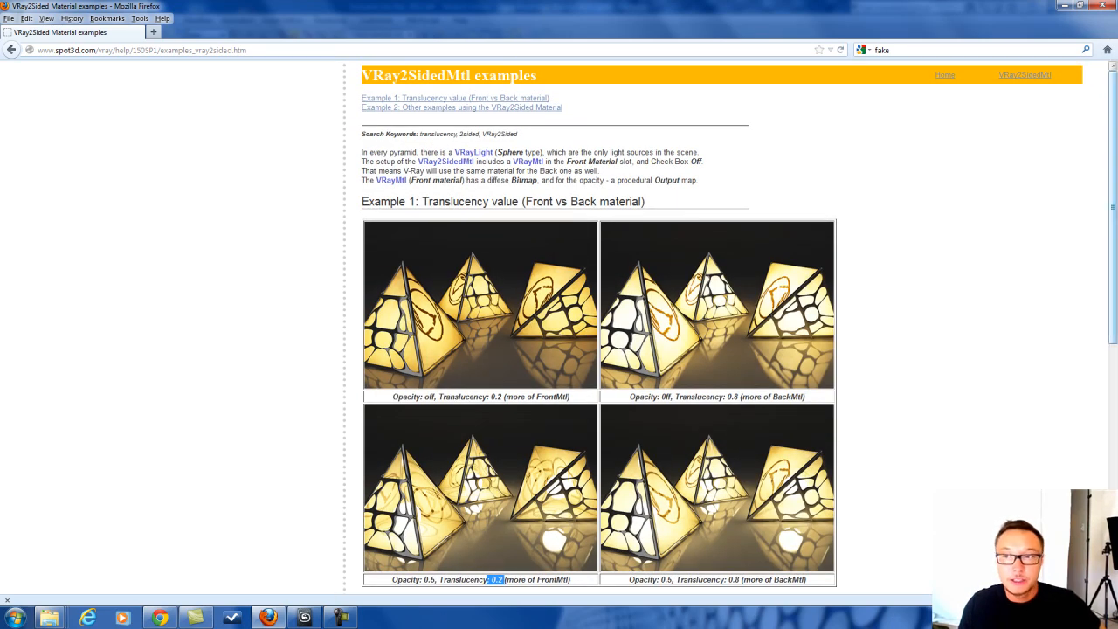
pyautogui.moveTo(465, 549)
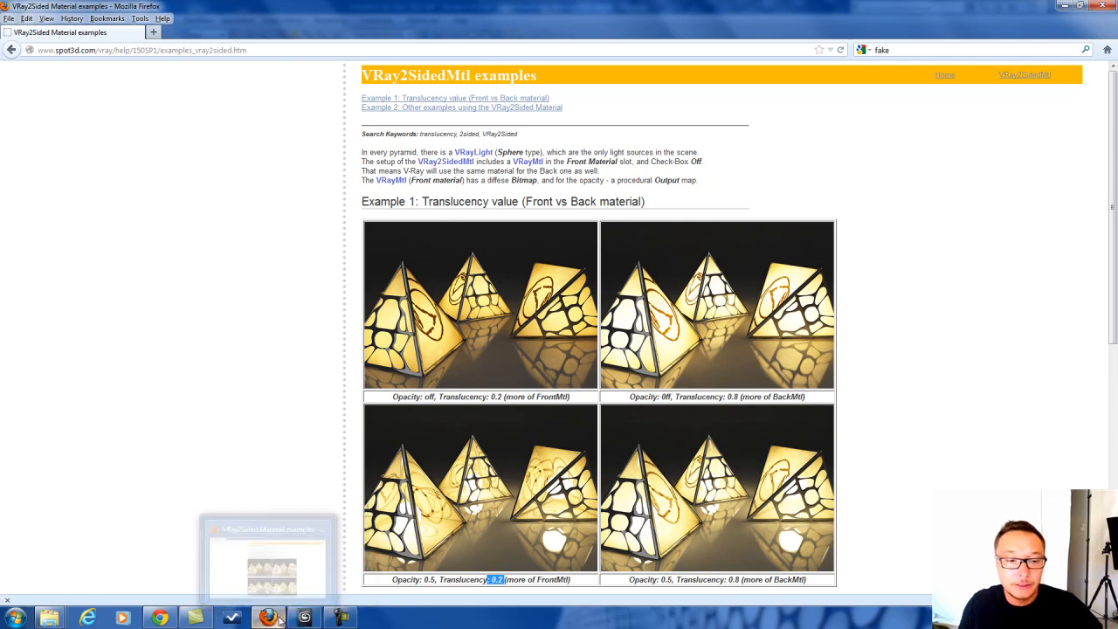
pyautogui.click(304, 616)
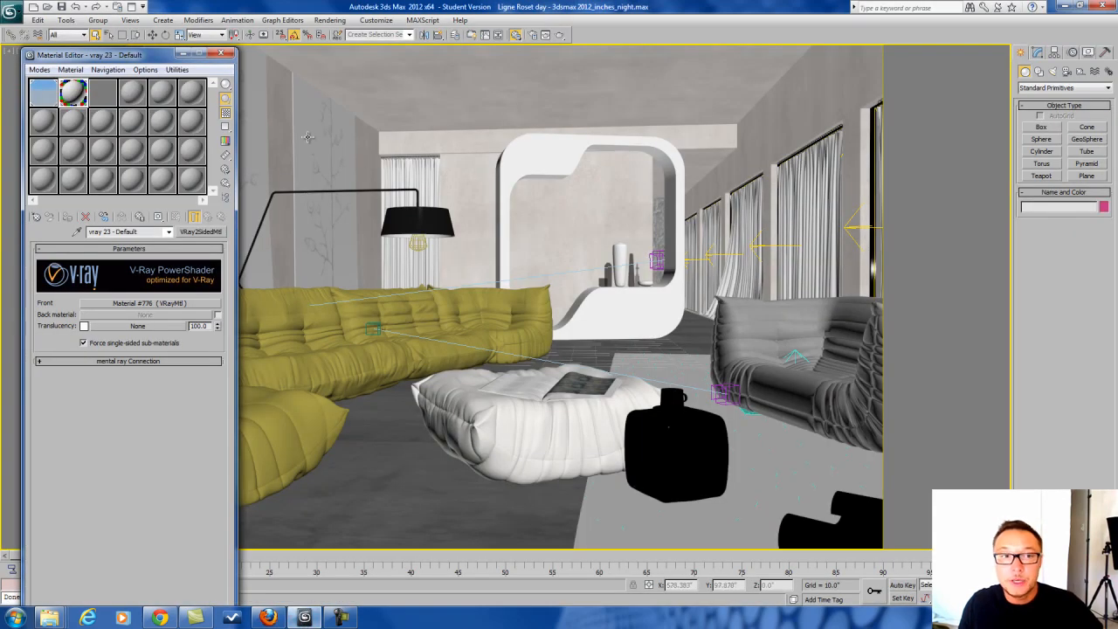